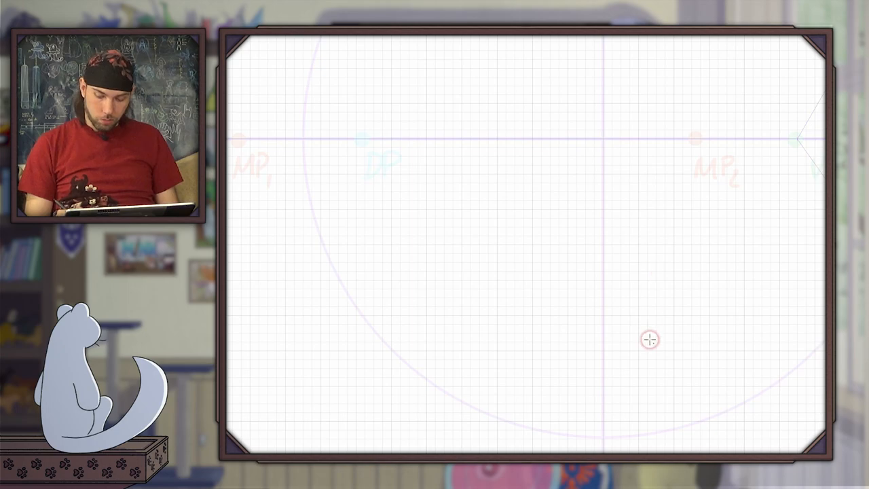
mouse_move(636, 351)
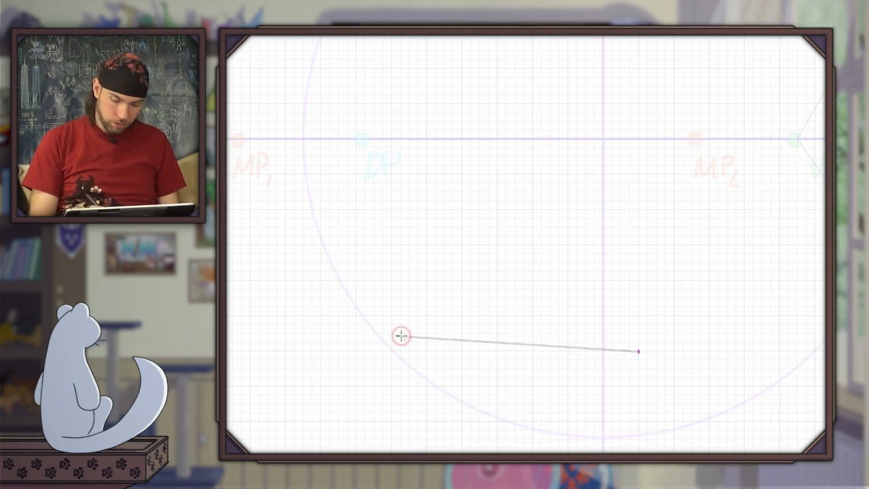
- Draw the horizontal ground line below the horizon, plus a short vertical stroke
drag(401, 336, 766, 349)
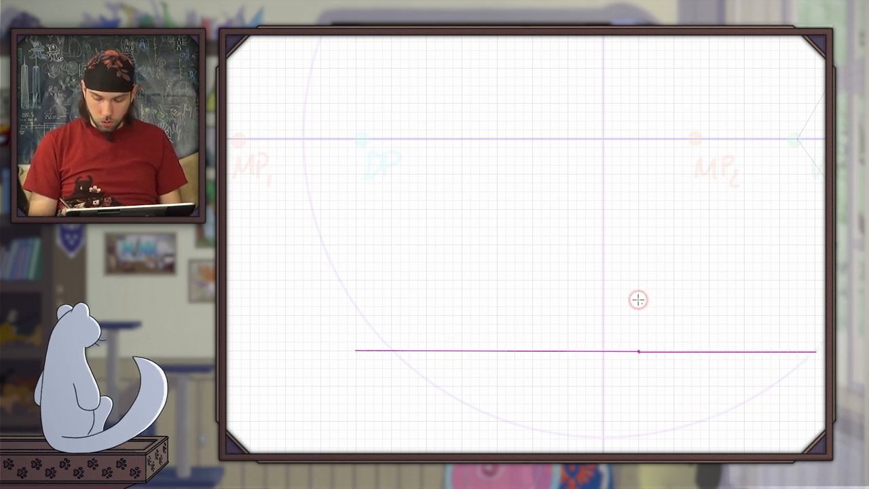
drag(638, 351, 639, 309)
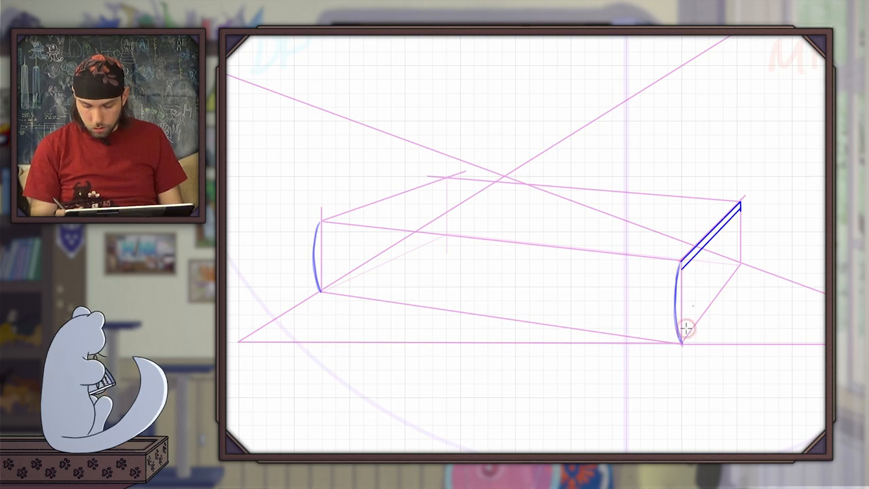
- Ink the cover edge at the book's right end in blue
drag(683, 343, 740, 275)
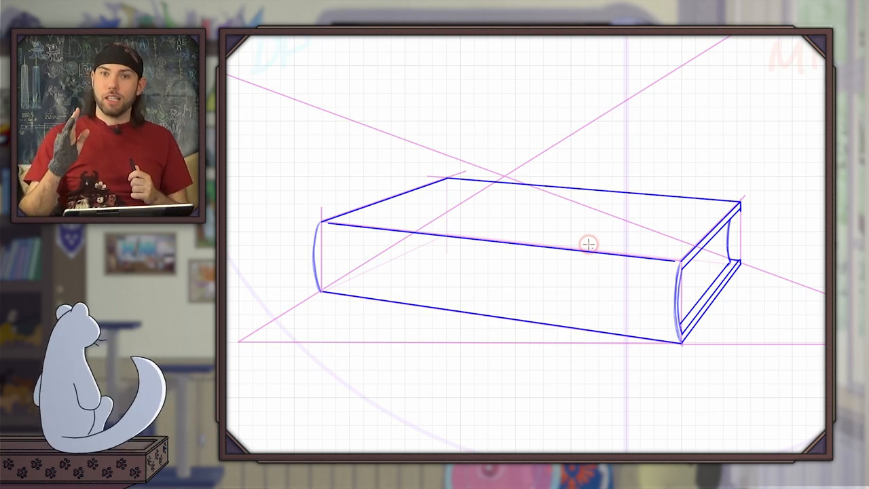
mouse_move(620, 258)
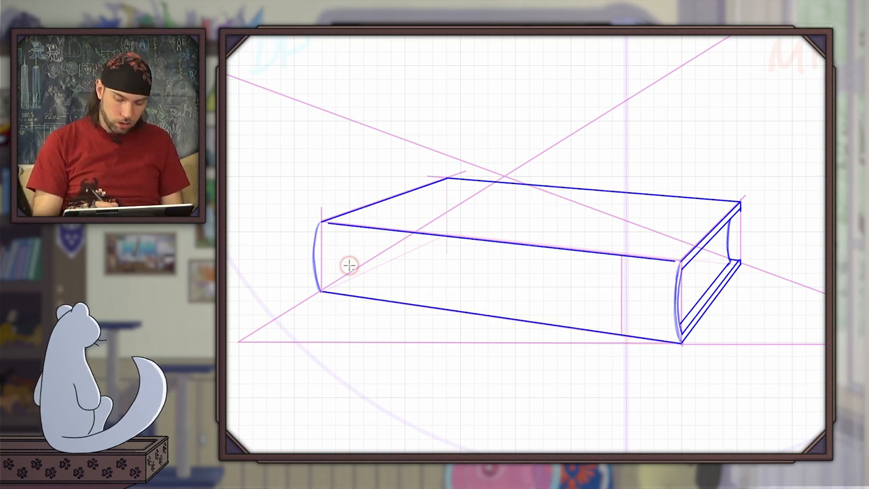
mouse_move(665, 304)
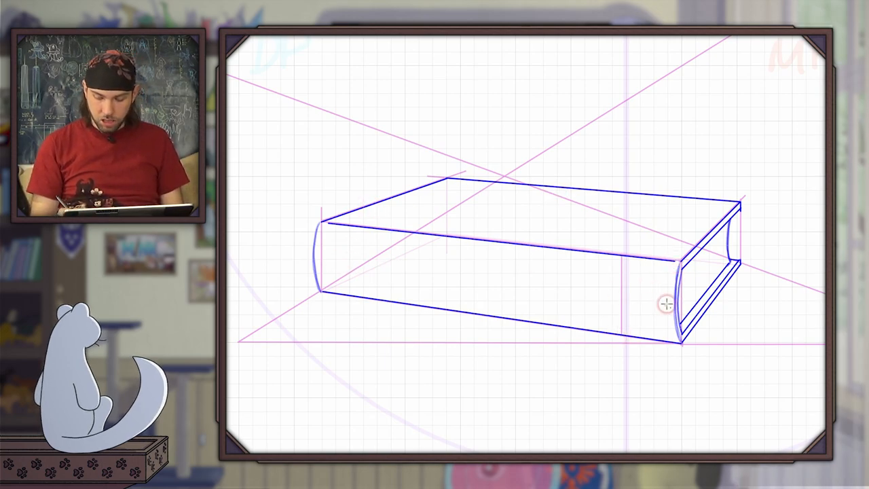
- Draw two crossing corner-to-corner diagonals over the box's long front face
drag(665, 304, 326, 270)
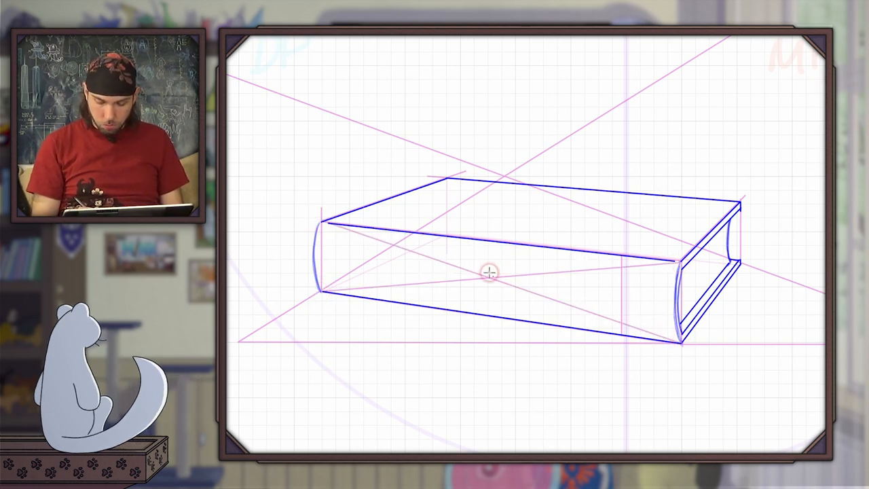
mouse_move(665, 295)
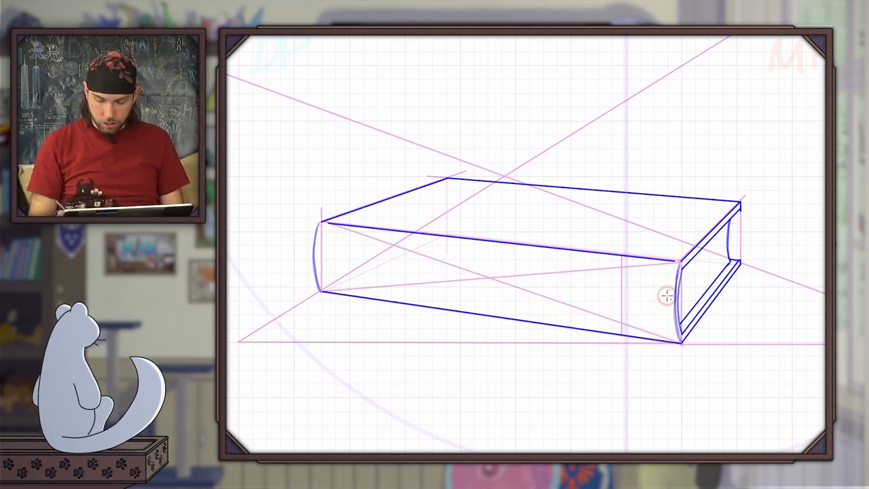
mouse_move(619, 257)
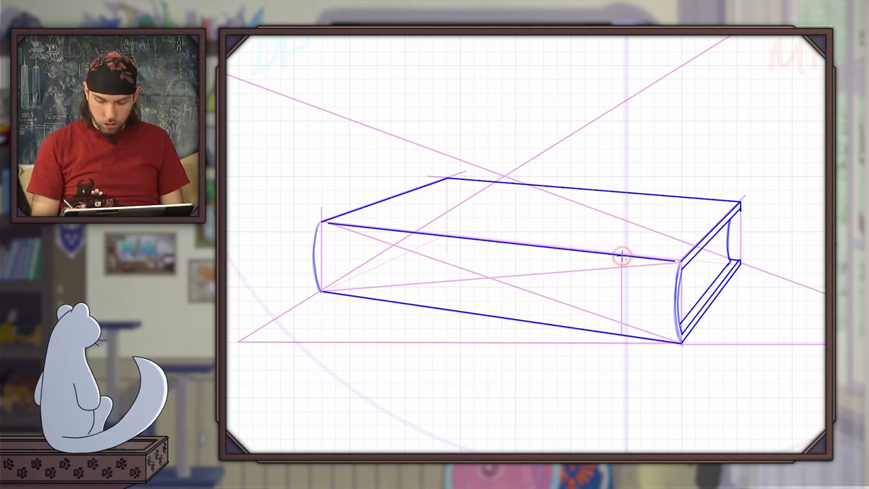
drag(619, 256, 322, 303)
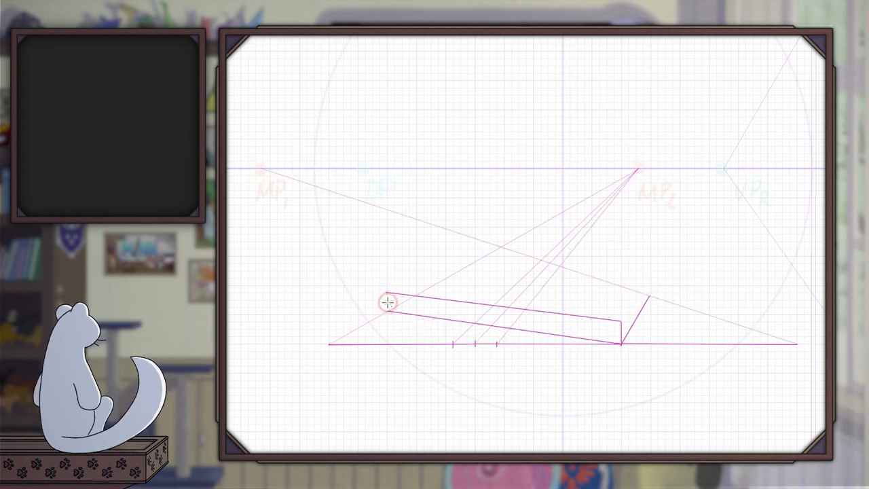
- Draw the far edge of the thin pink book slab
drag(387, 303, 554, 268)
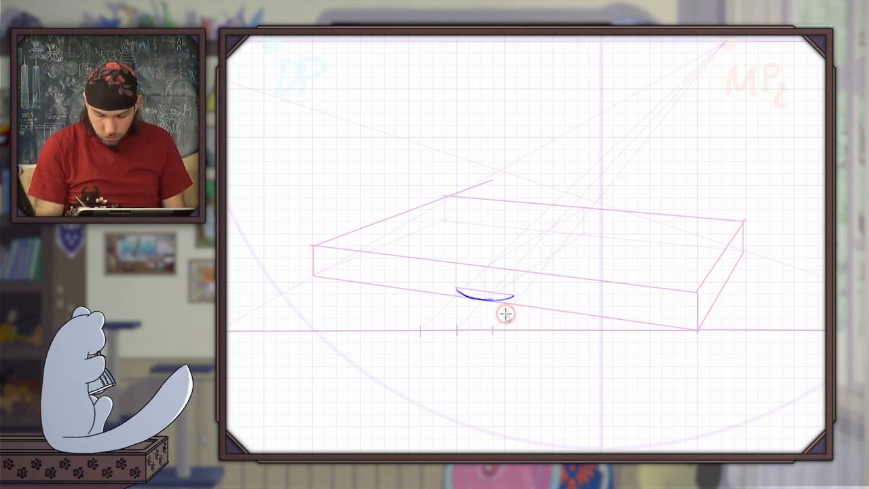
- Ink blue page bottom edges with the spine dip, thickness, and right-side cover edge
drag(506, 314, 699, 331)
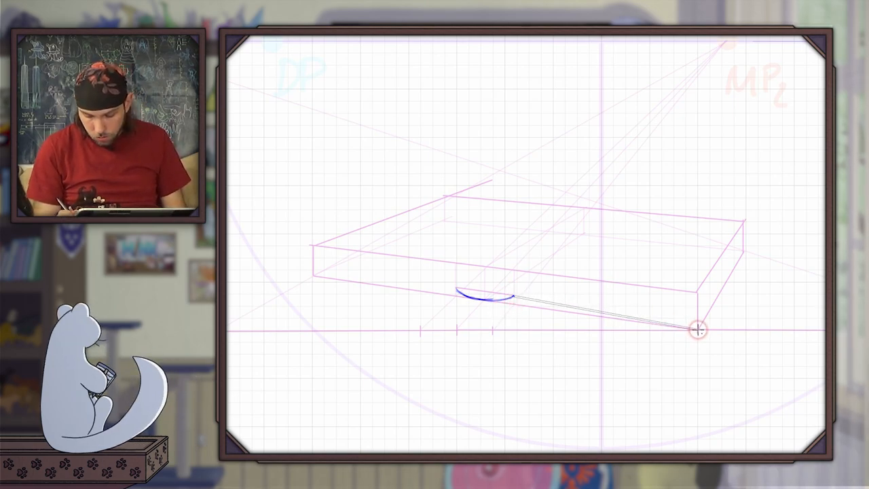
drag(696, 330, 419, 280)
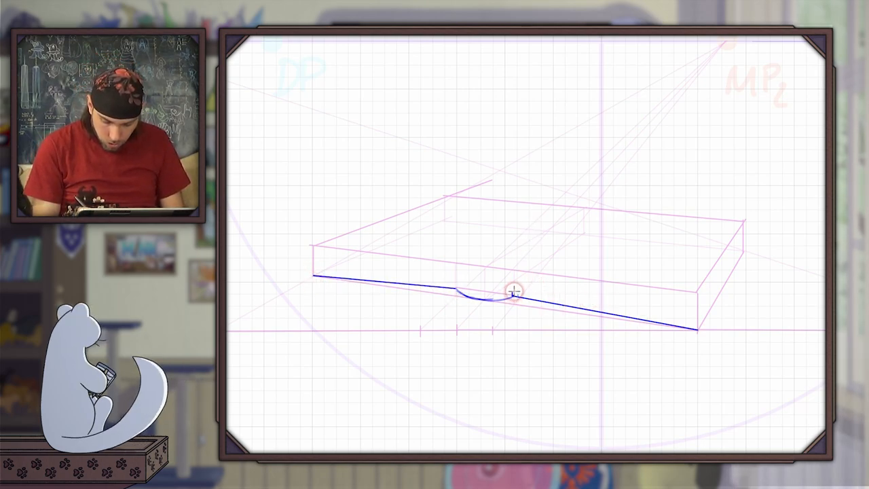
drag(514, 291, 697, 329)
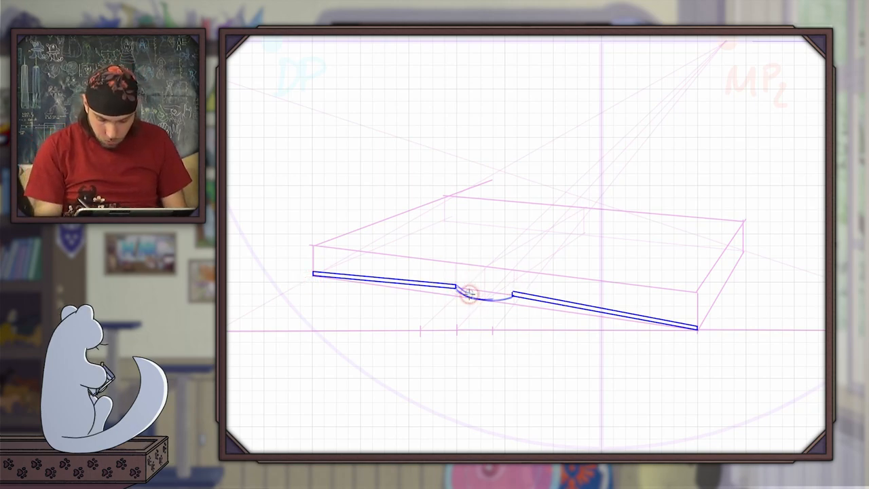
drag(469, 292, 503, 294)
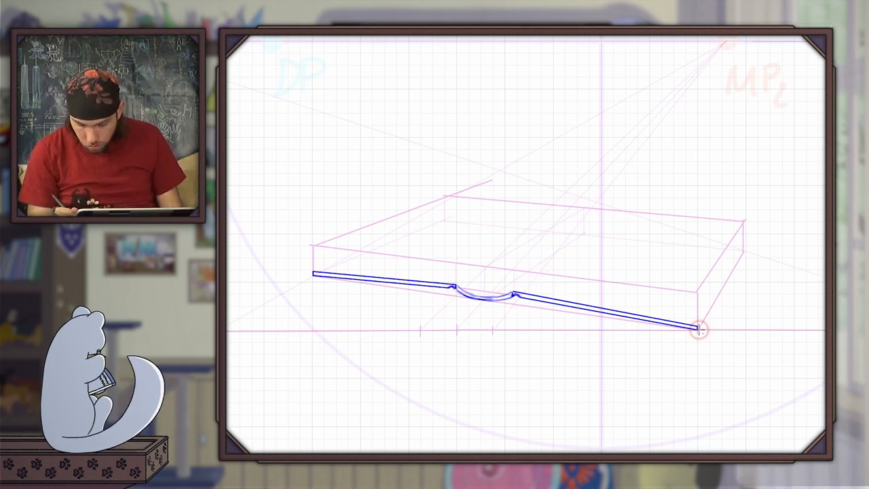
drag(699, 332, 744, 253)
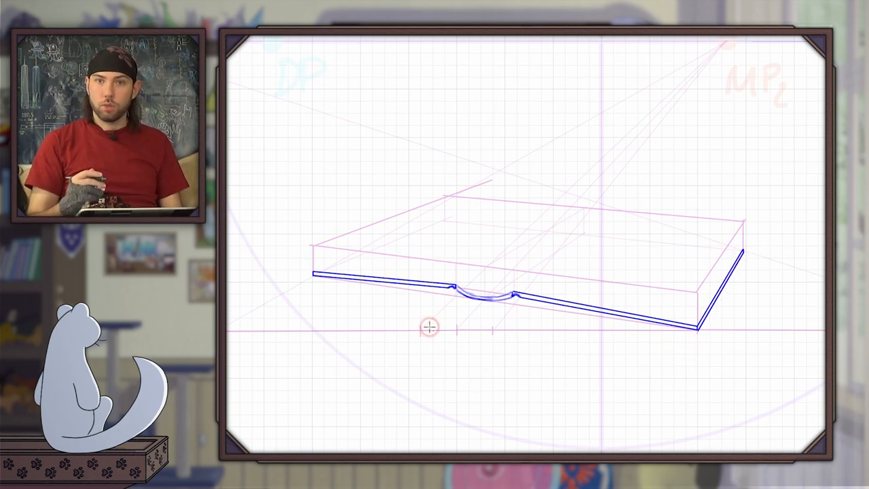
mouse_move(562, 214)
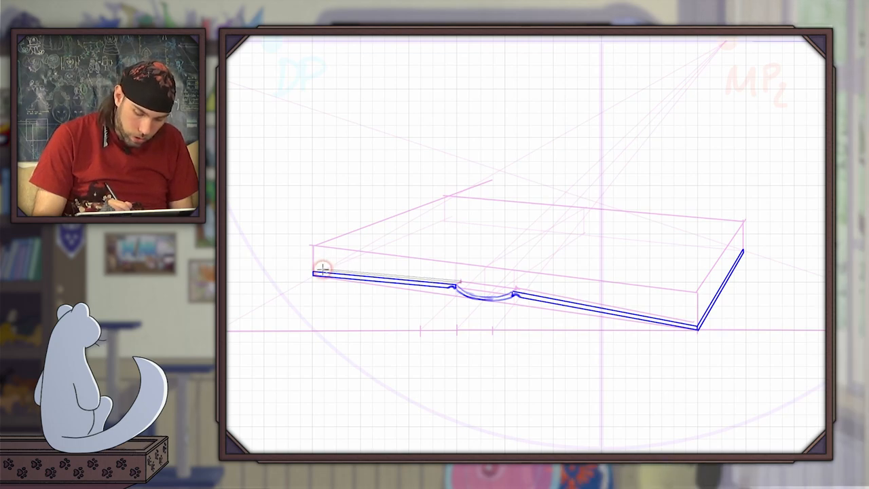
mouse_move(470, 374)
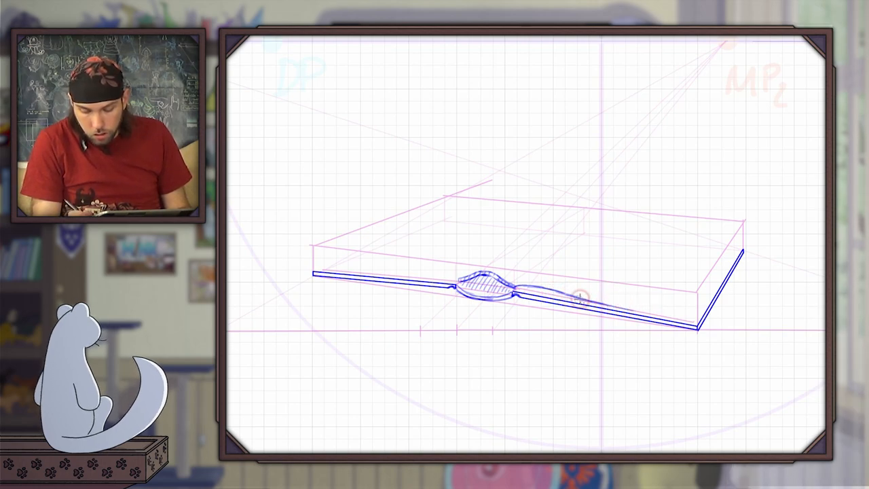
- Draw the right page's blue curve rising from the spine toward the right edge
drag(580, 297, 672, 316)
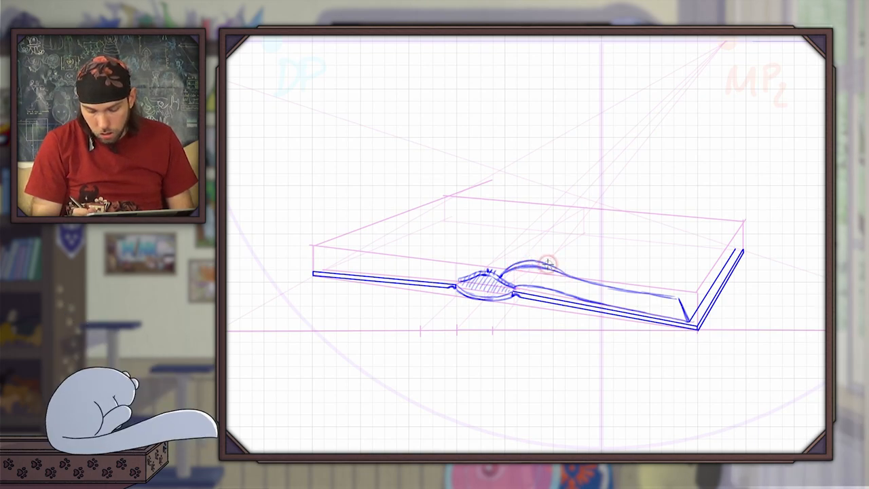
- Restroke the top of the right page arch with the pen brush
drag(549, 262, 659, 292)
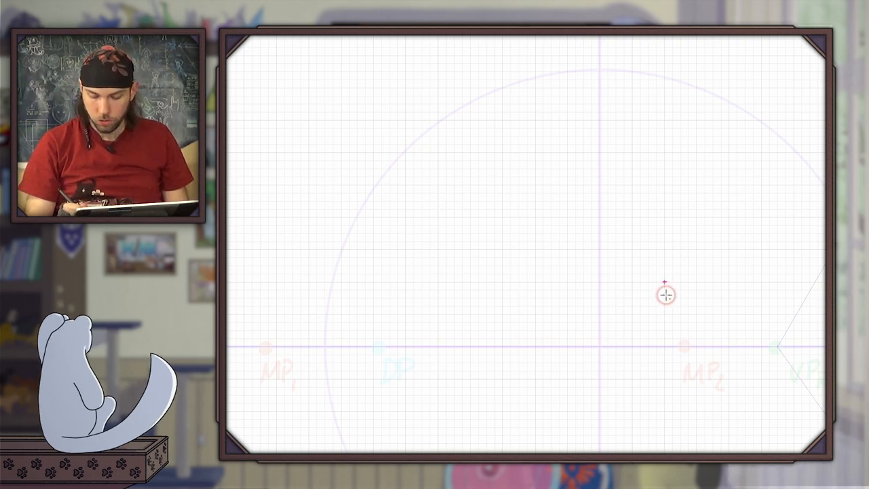
mouse_move(669, 198)
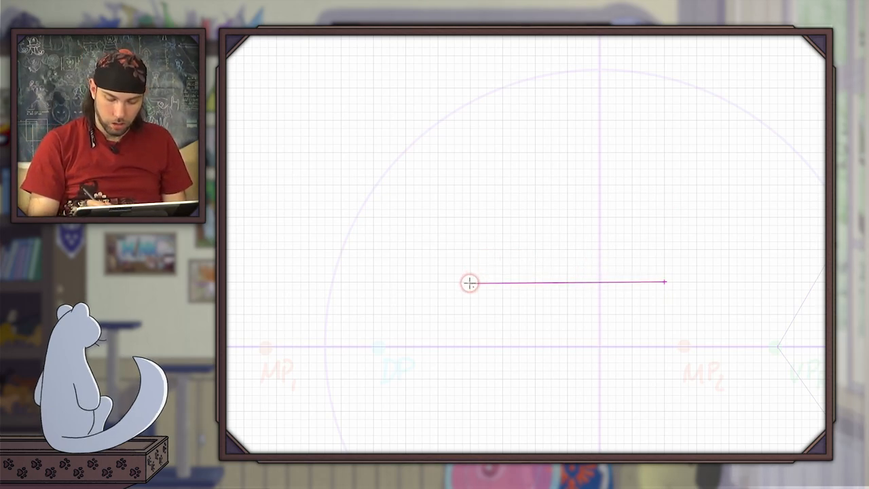
- Extend the magenta horizontal line rightward past MP2, just above the horizon
drag(468, 283, 791, 282)
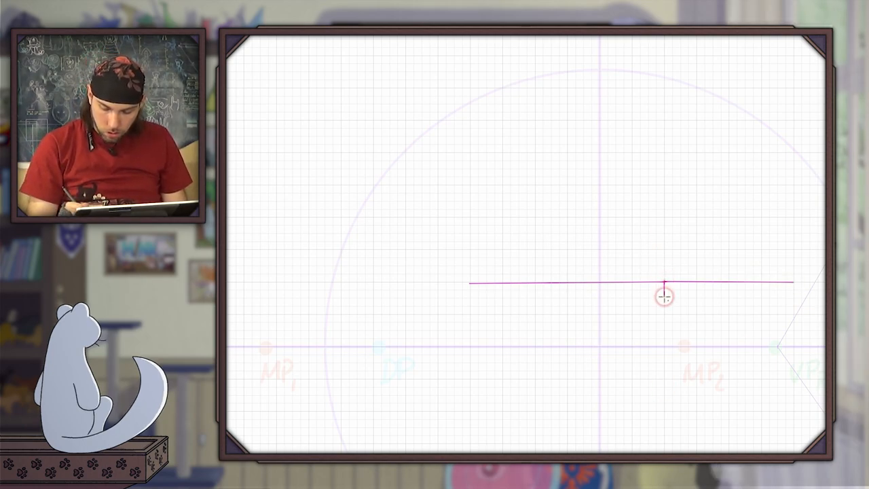
mouse_move(664, 281)
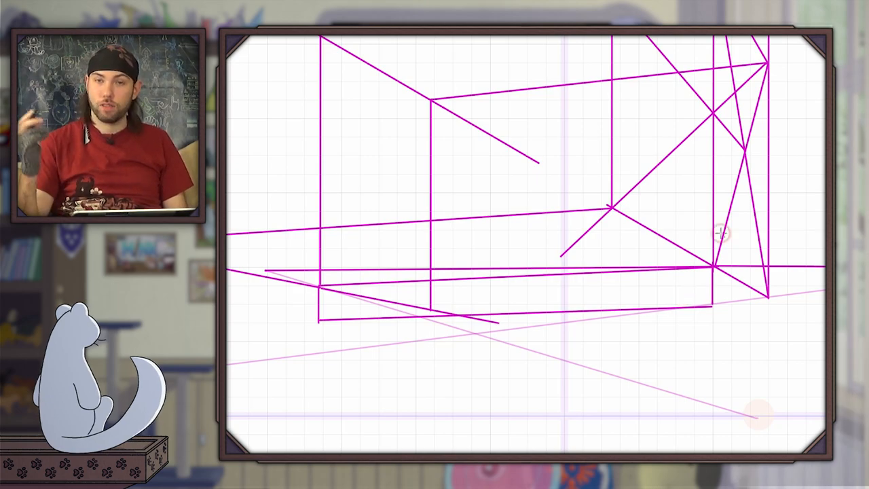
mouse_move(528, 291)
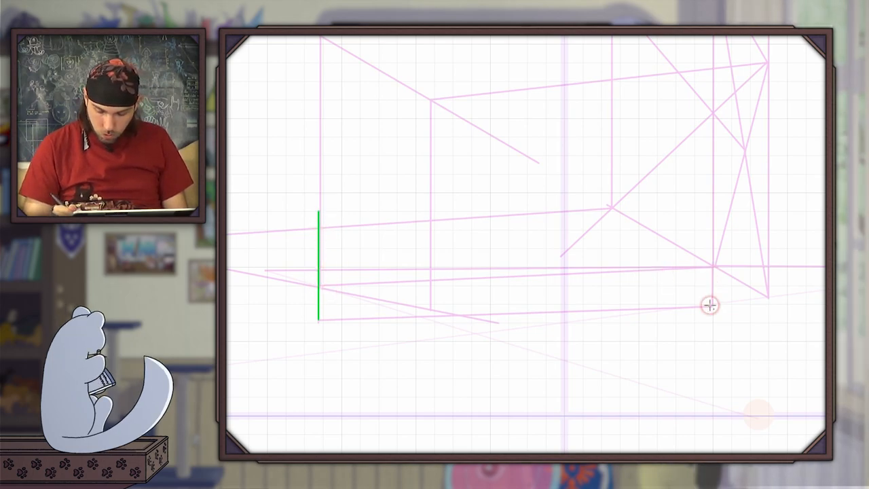
- Outline the green box, add a right-end divider, a diagonal and a centre construction line
drag(320, 210, 645, 188)
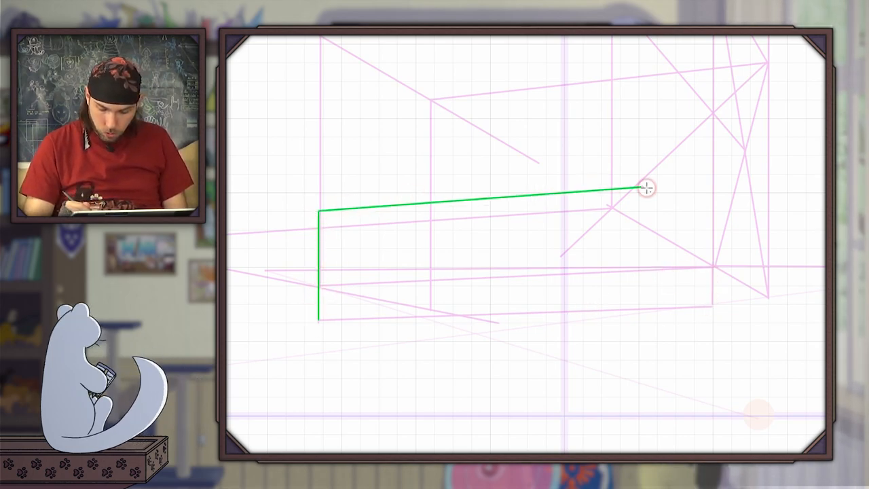
drag(645, 188, 711, 299)
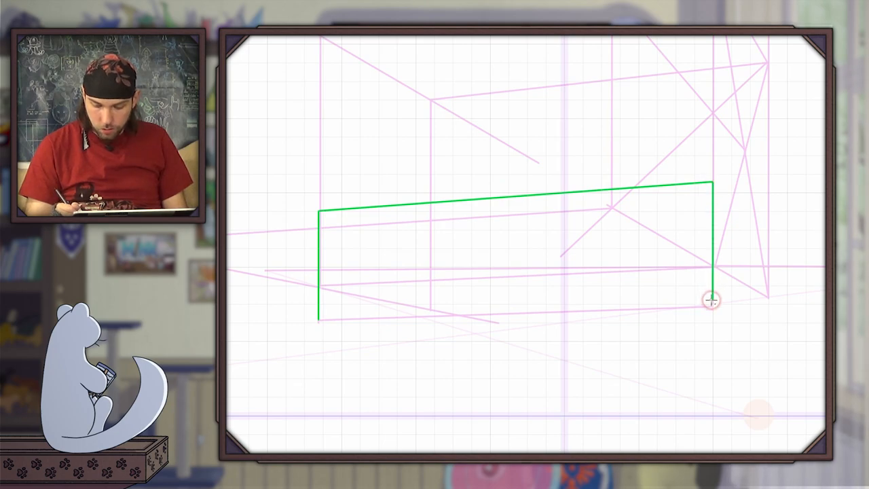
drag(711, 300, 321, 323)
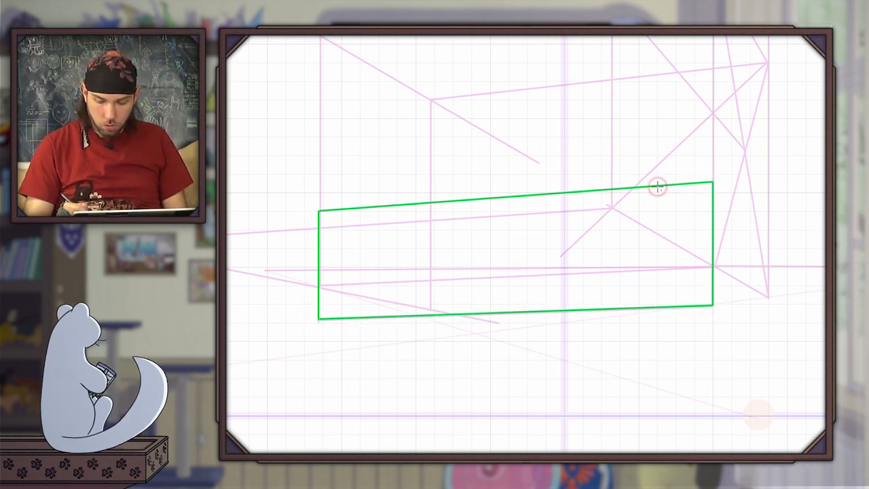
drag(657, 188, 719, 293)
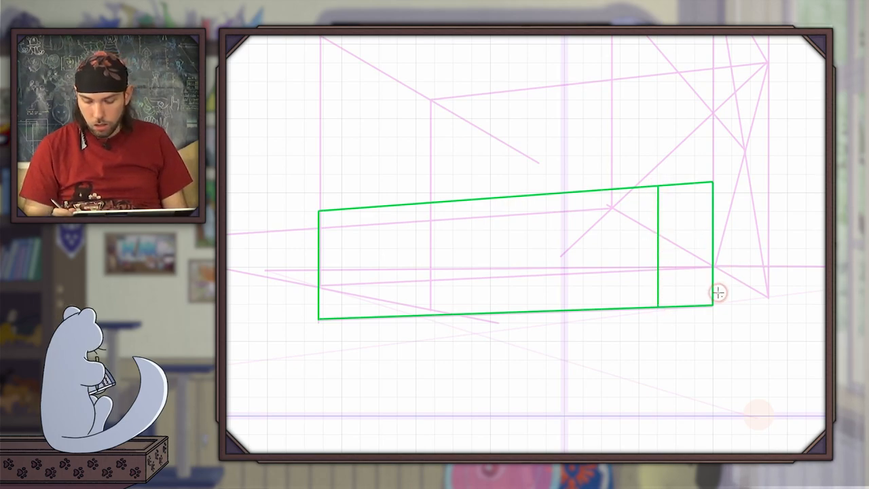
mouse_move(704, 303)
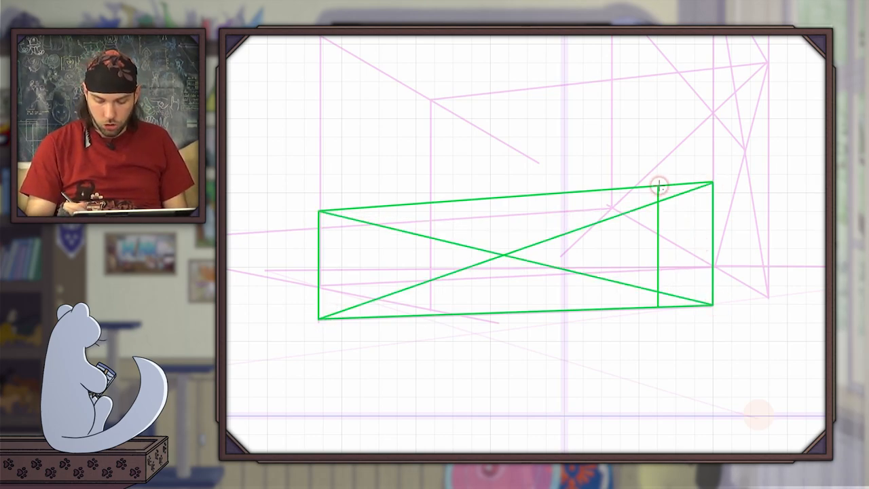
drag(658, 184, 332, 331)
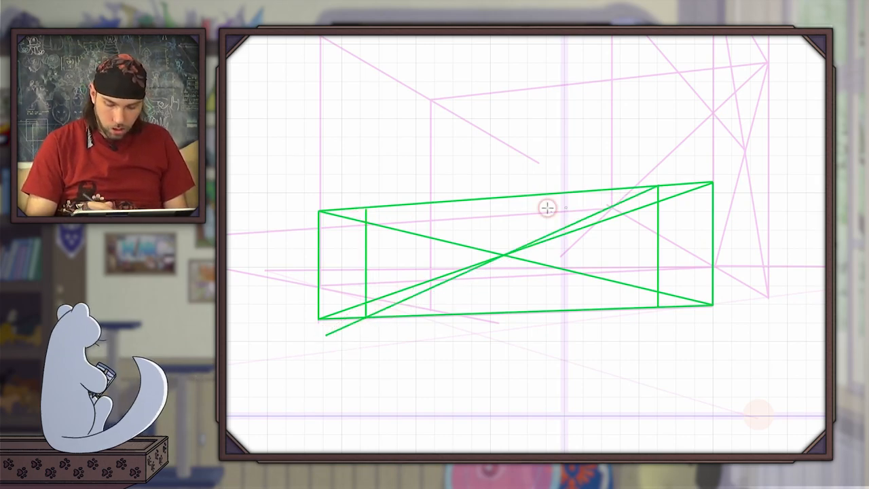
mouse_move(582, 248)
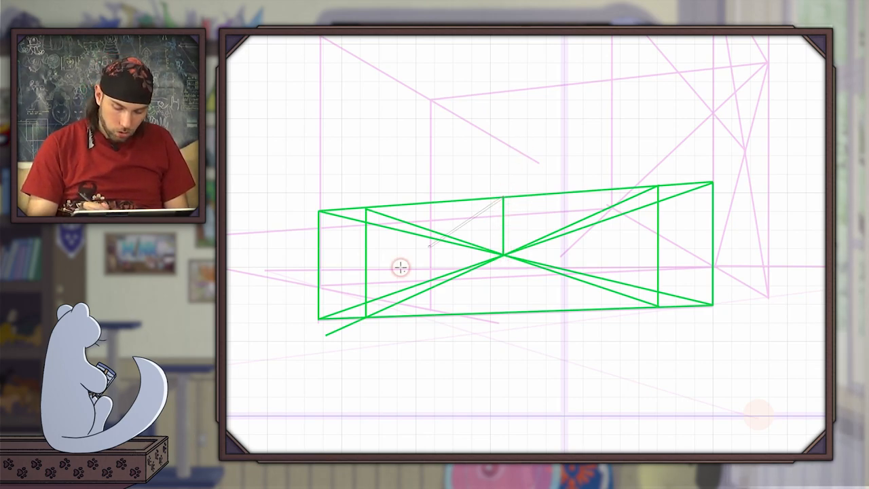
drag(401, 268, 520, 199)
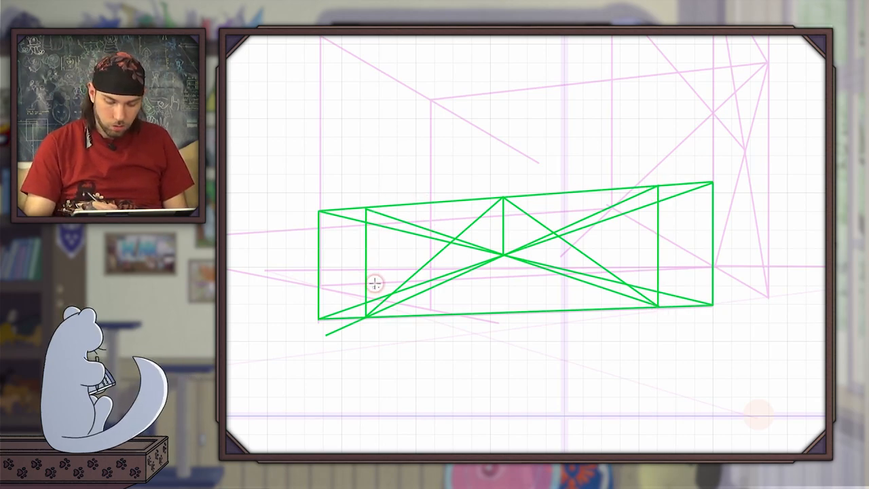
mouse_move(456, 236)
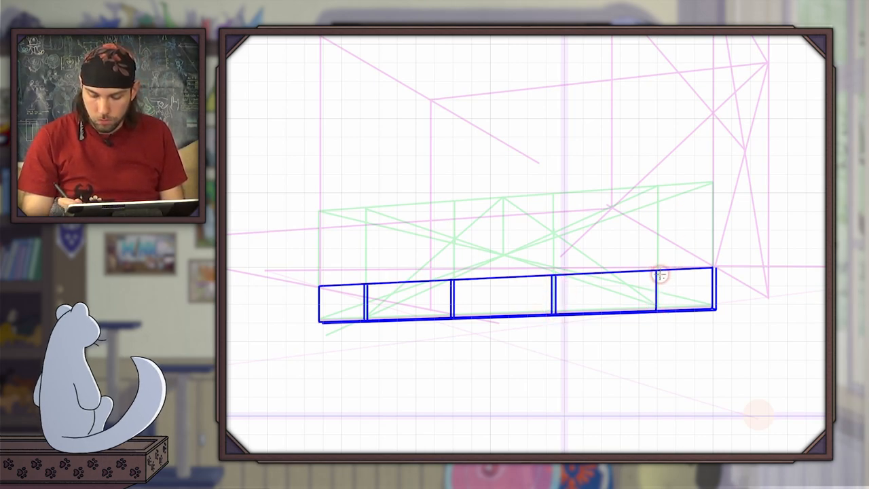
- Reinforce the blue spine section edges beneath the faded green construction
drag(662, 275, 326, 281)
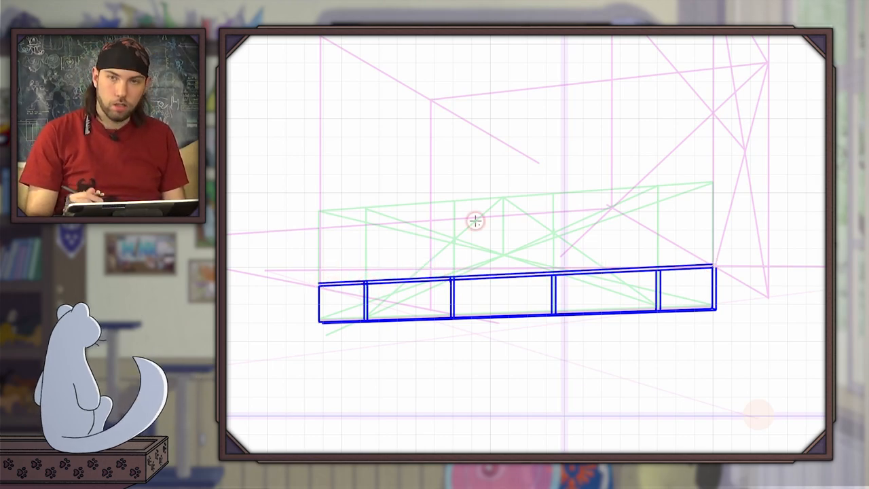
mouse_move(557, 261)
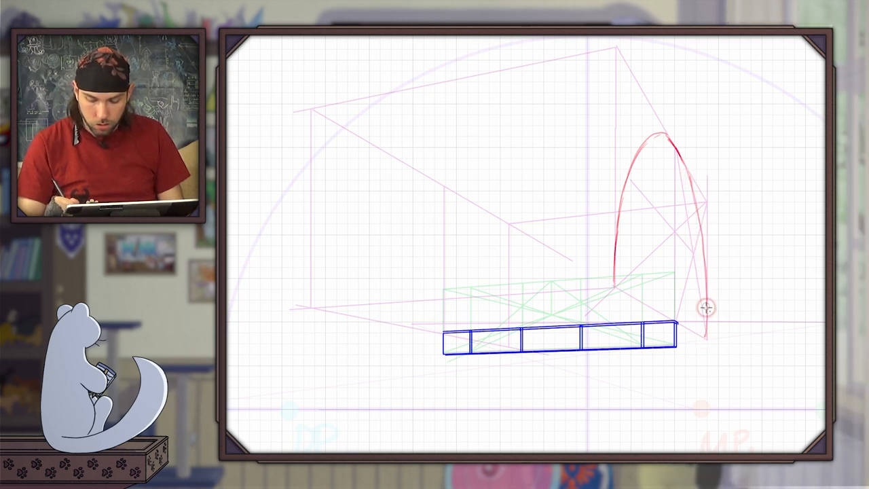
mouse_move(307, 301)
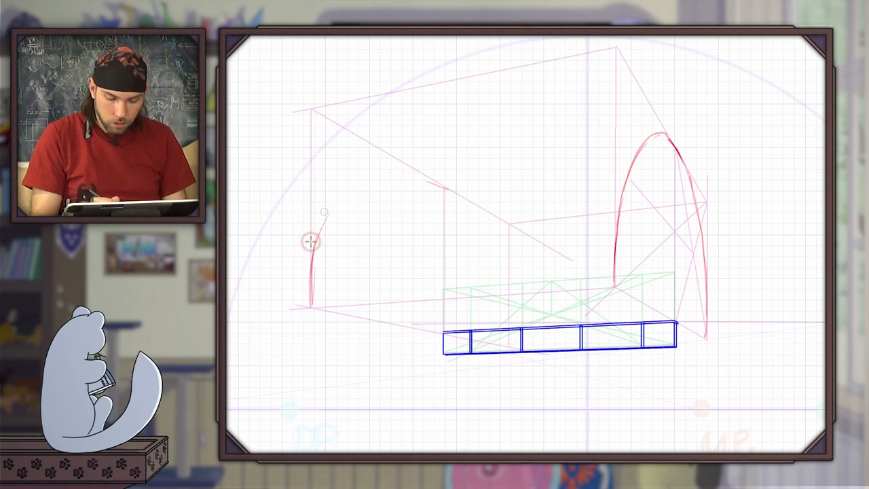
- Freehand a red arch at the left end of the book and add an inner curve
drag(310, 242, 461, 191)
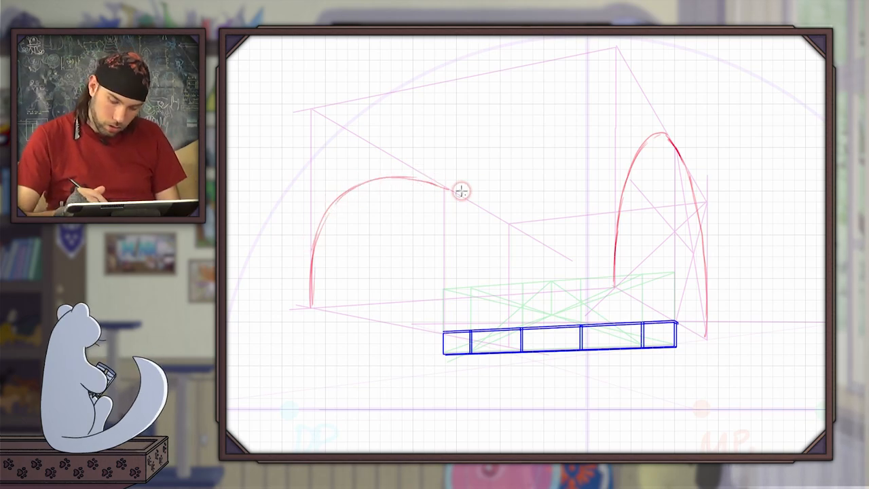
mouse_move(508, 340)
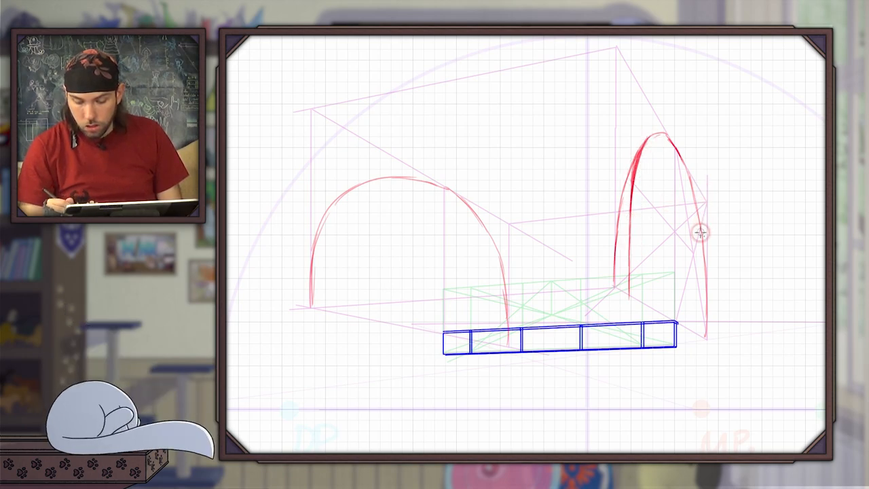
mouse_move(696, 317)
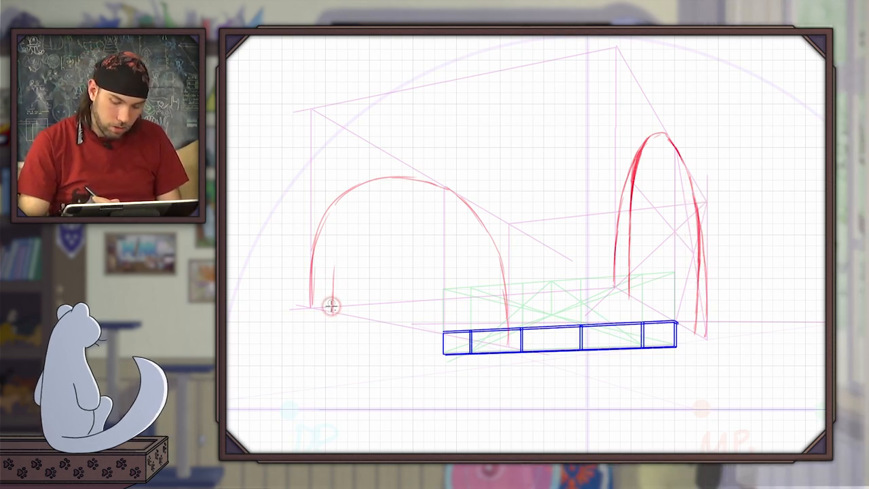
drag(327, 305, 345, 218)
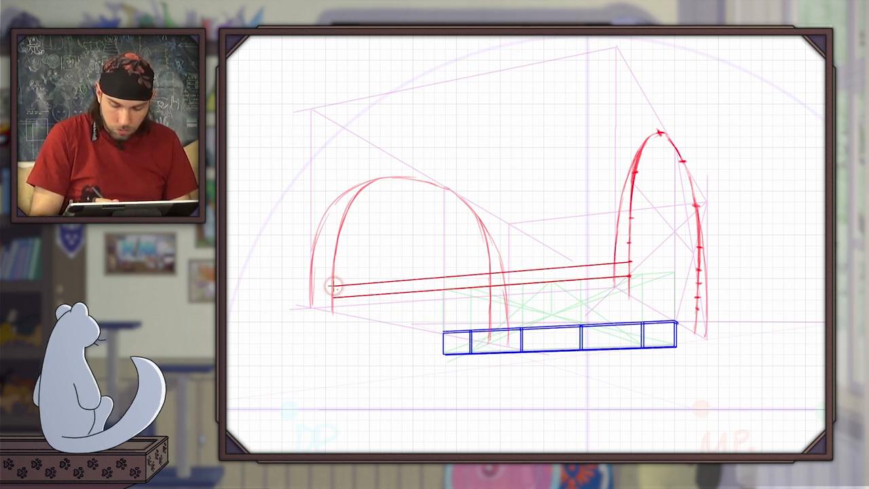
- Draw a red page line from the left arch across to the right arch
drag(329, 287, 621, 211)
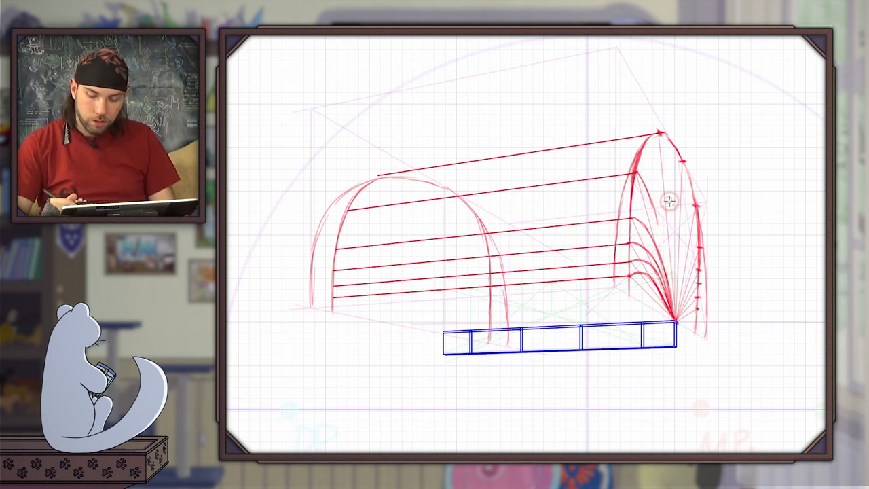
mouse_move(659, 233)
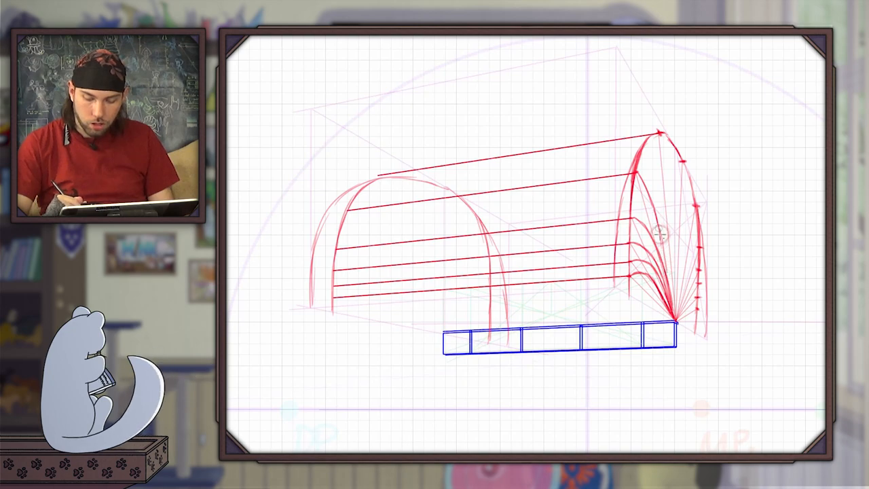